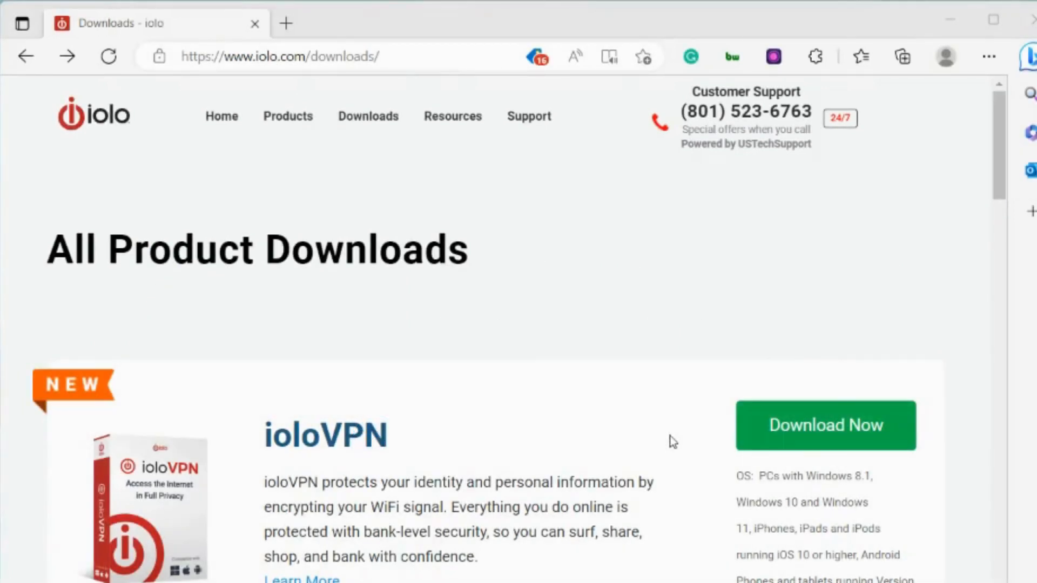
{"action": "mouse_move", "coordinate": [504, 459]}
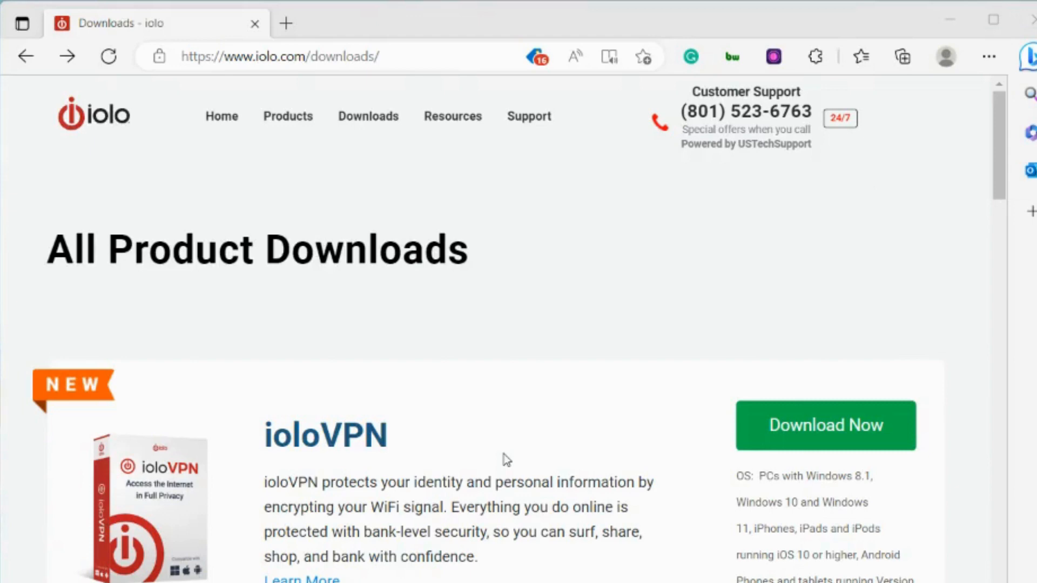
{"action": "mouse_move", "coordinate": [430, 343]}
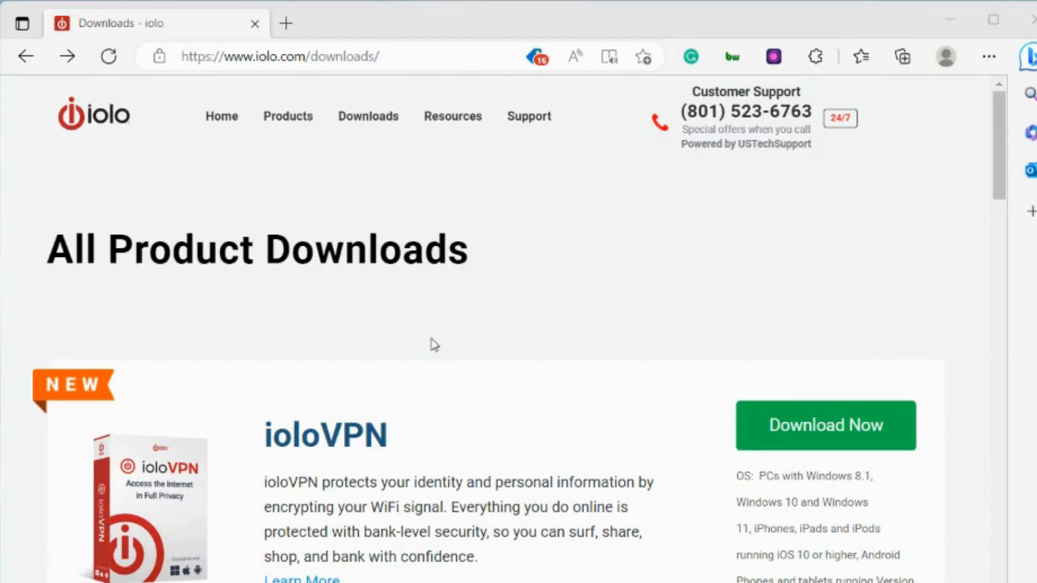
- Navigate via the site's Downloads menu to the System Mechanic® download page
{"action": "scroll", "scroll_direction": "down", "scroll_amount": 3}
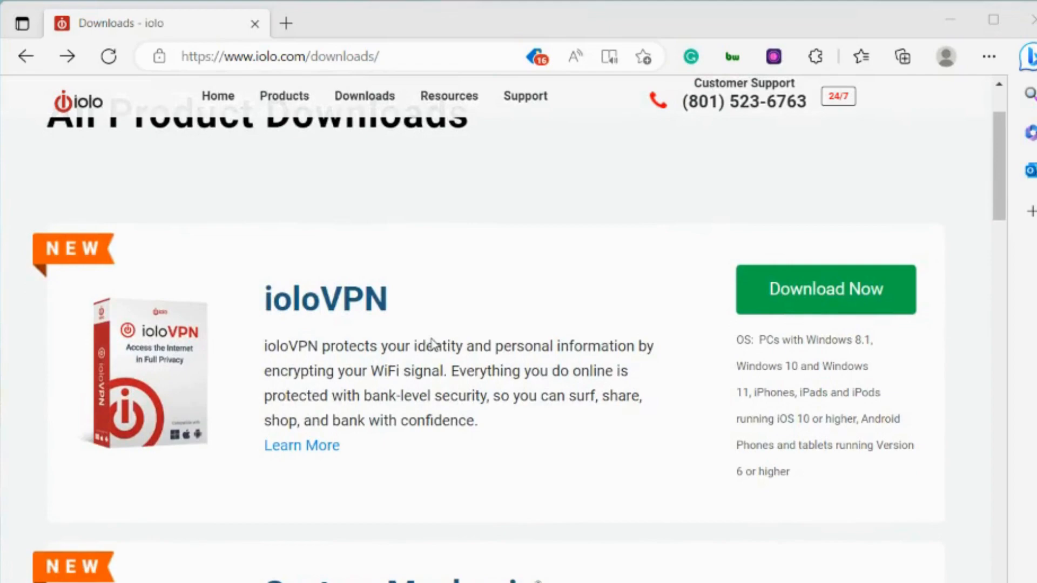
{"action": "scroll", "scroll_direction": "down", "scroll_amount": 3}
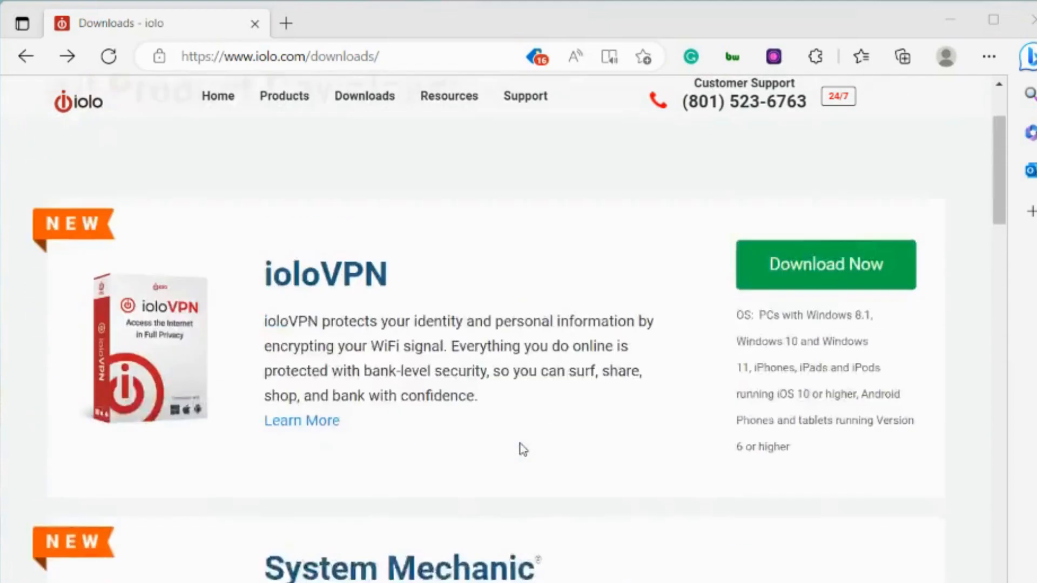
{"action": "left_click", "coordinate": [364, 96]}
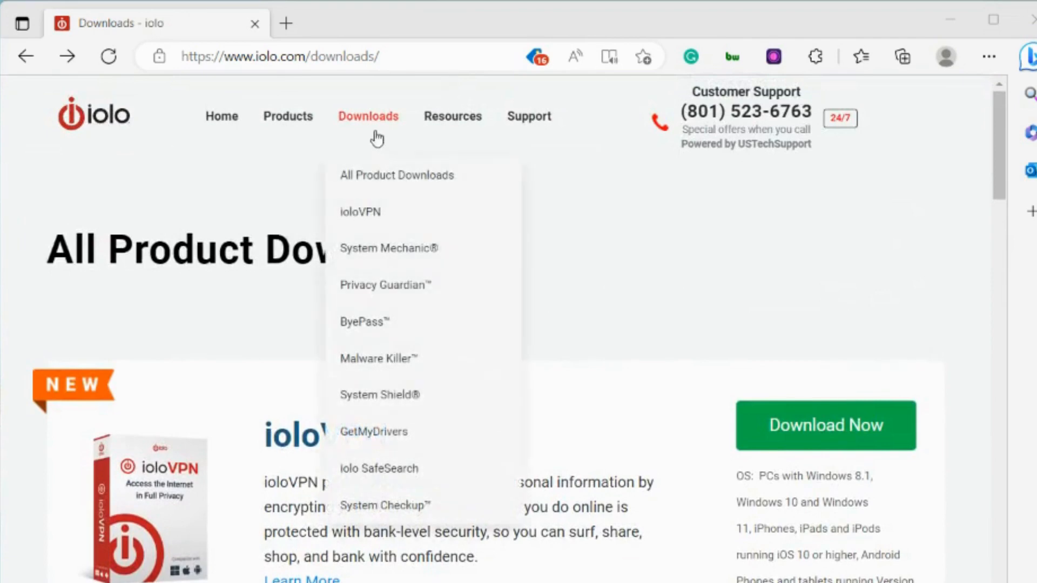
{"action": "mouse_move", "coordinate": [376, 252]}
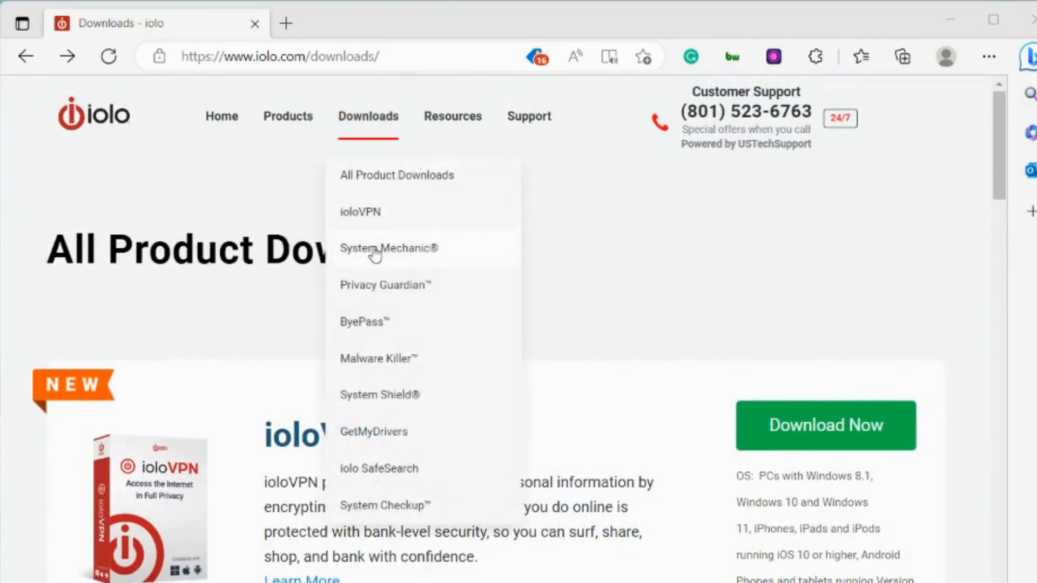
{"action": "left_click", "coordinate": [389, 248]}
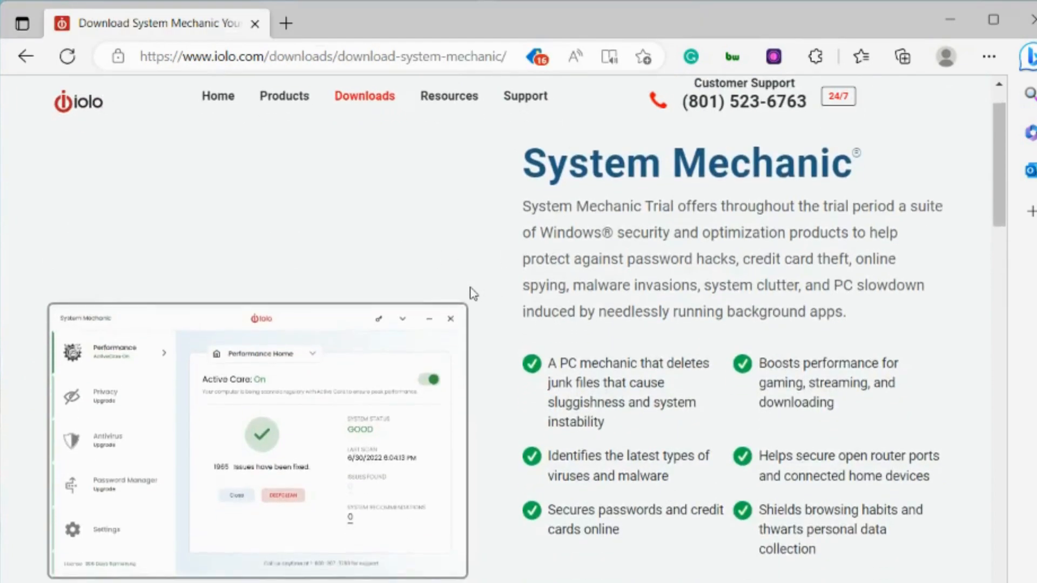
- Download the SystemMechanicStd_DM.exe installer using the green Download Now button
{"action": "scroll", "scroll_direction": "down", "scroll_amount": 3}
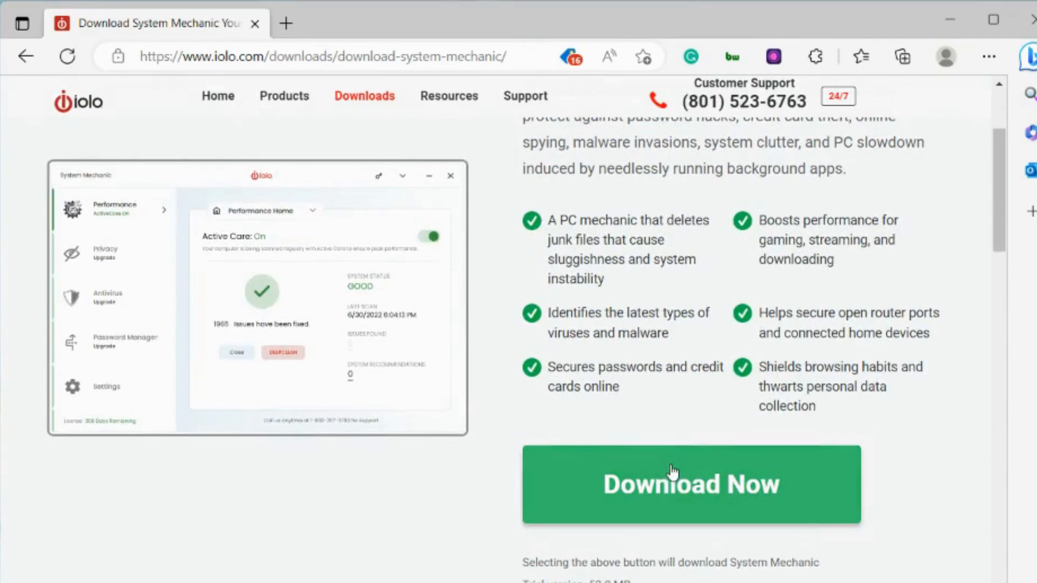
{"action": "left_click", "coordinate": [692, 484]}
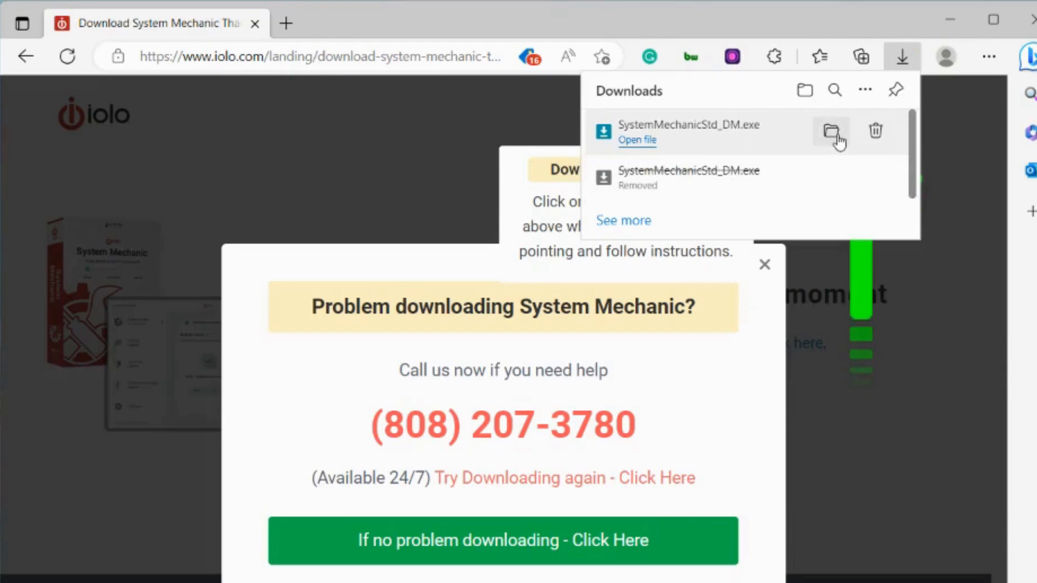
- Reveal SystemMechanicStd_DM in Downloads, then run it past the security warning to start the iolo Download Manager
{"action": "left_click", "coordinate": [832, 130]}
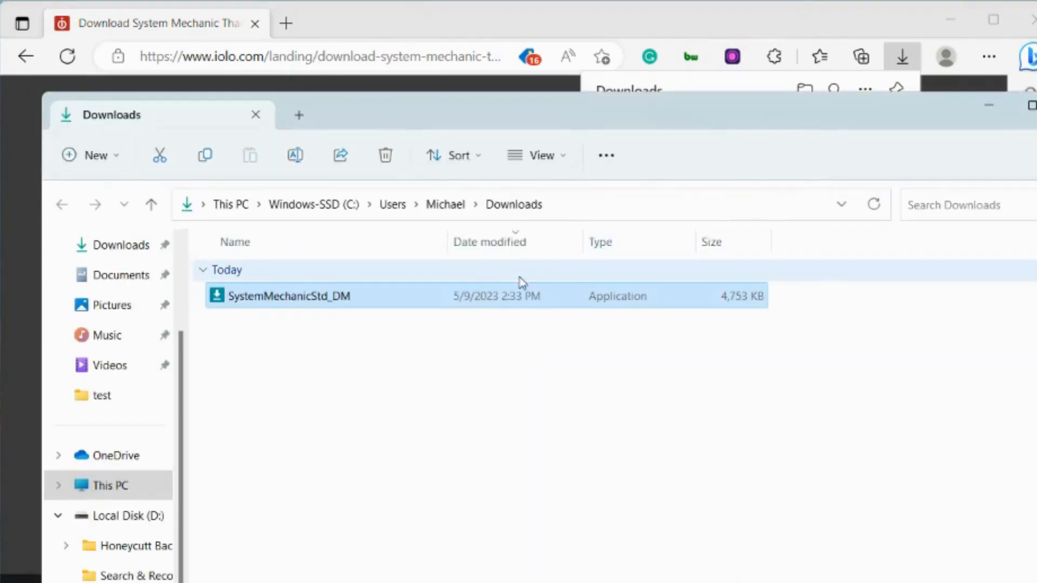
{"action": "mouse_move", "coordinate": [381, 301]}
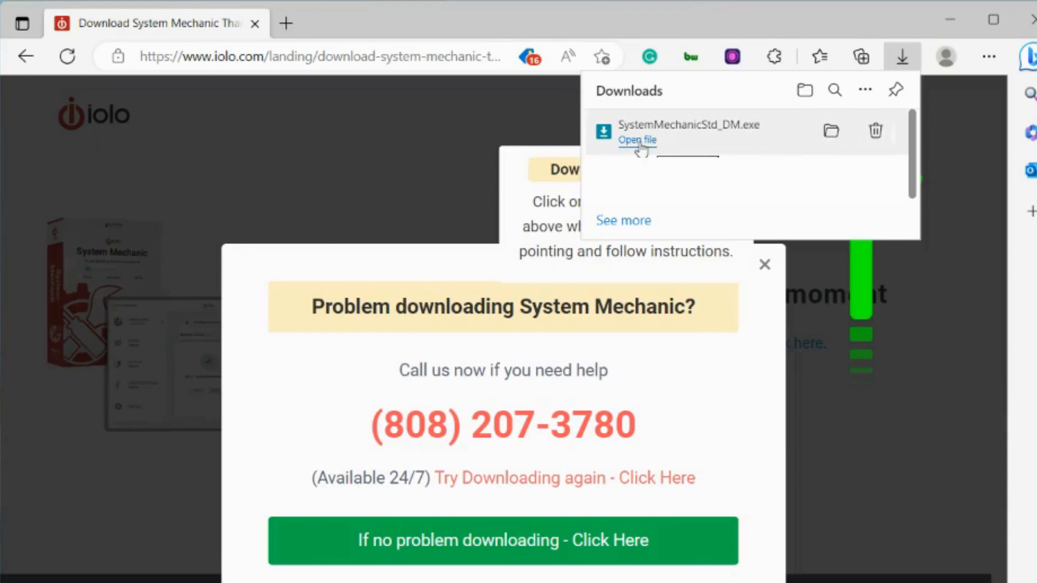
{"action": "left_click", "coordinate": [636, 139]}
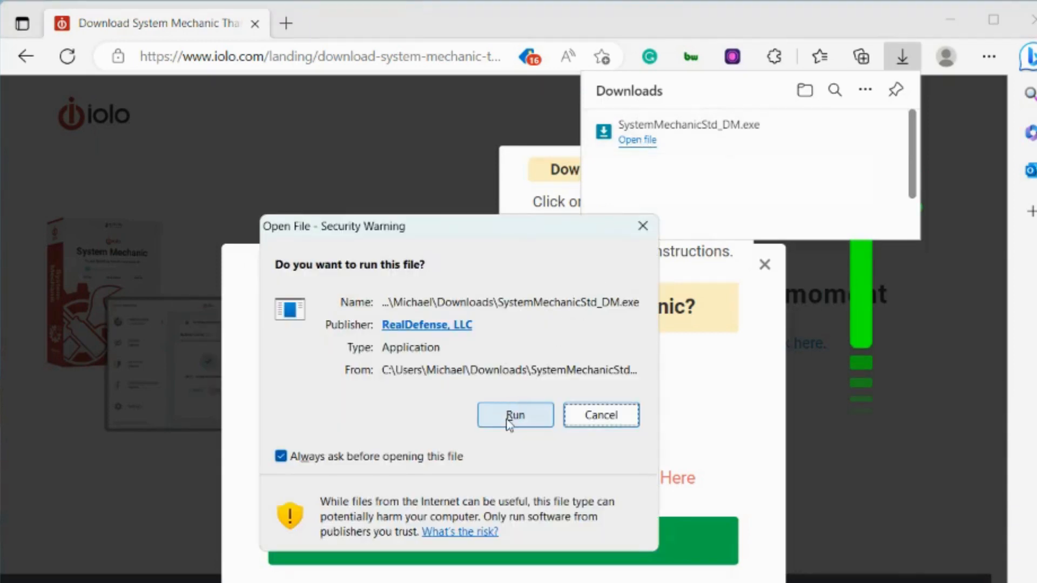
{"action": "left_click", "coordinate": [514, 415]}
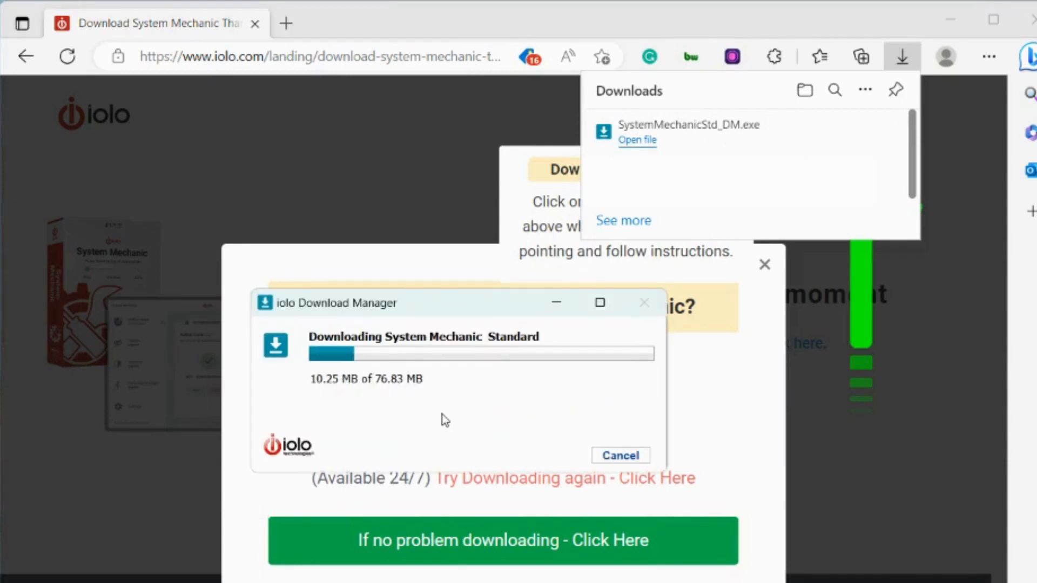
{"action": "mouse_move", "coordinate": [483, 418]}
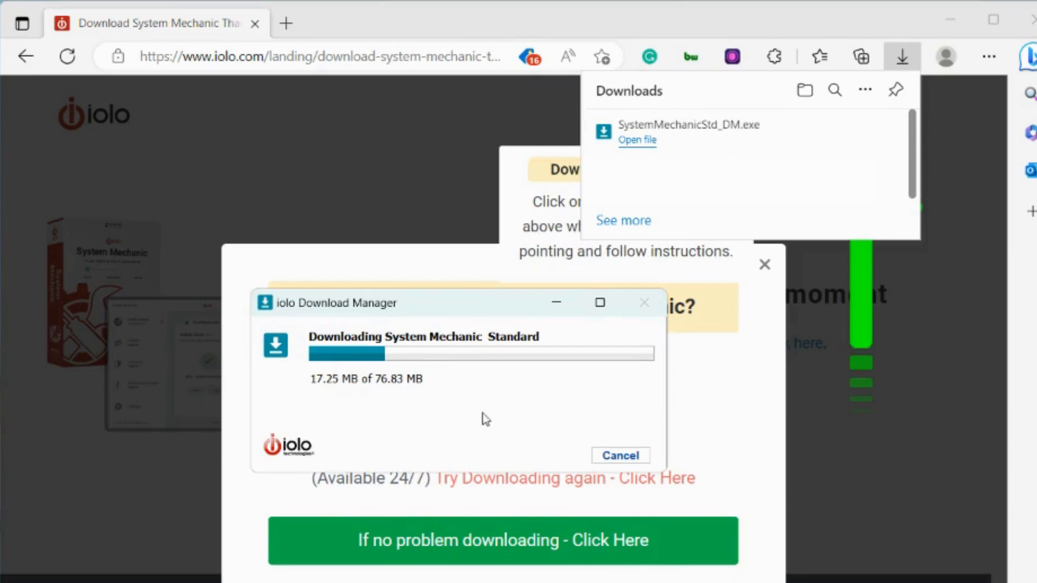